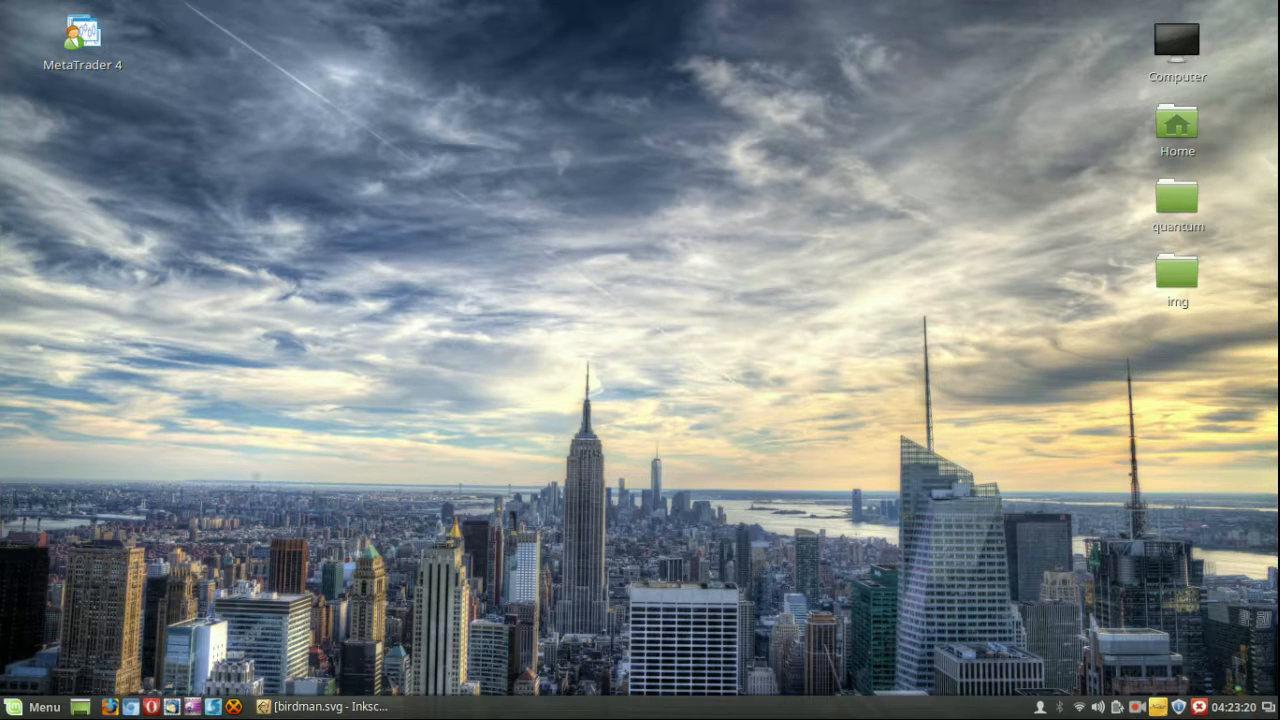
Restore the birdman.svg Inkscape window from the taskbar.
click(330, 707)
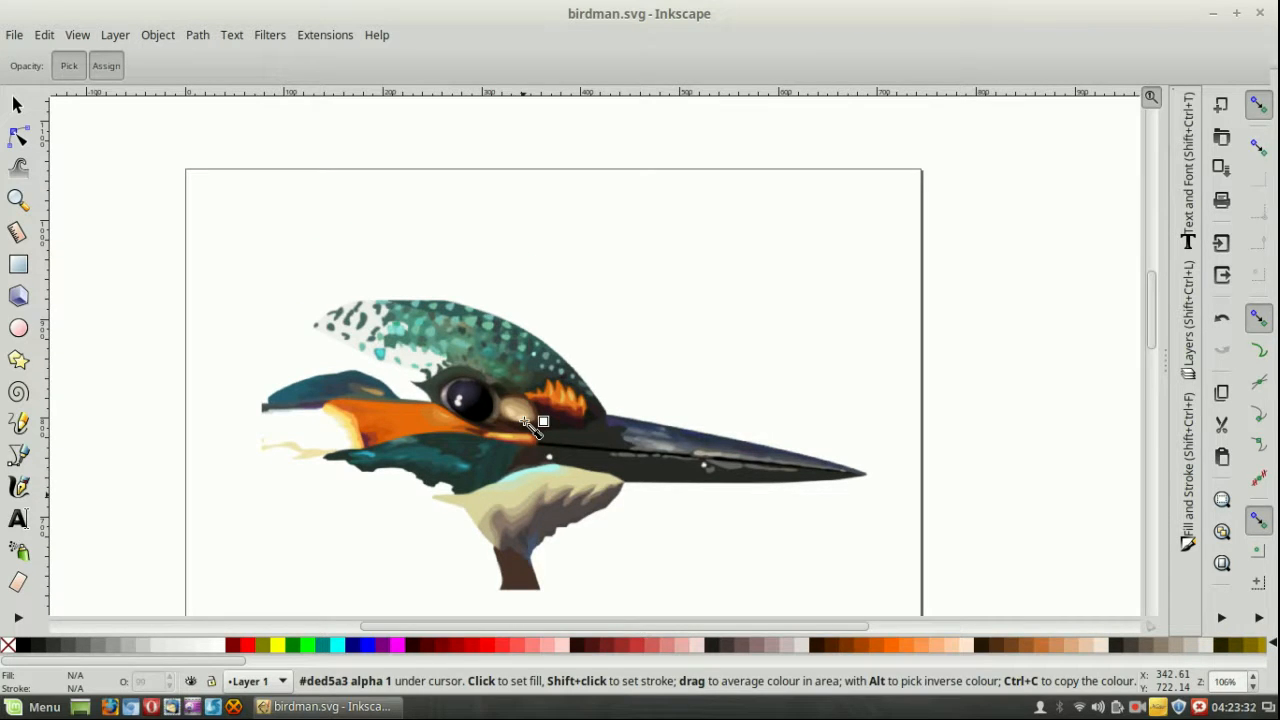
Draw a red ellipse below the kingfisher and reshape it into a circle.
scroll(up, 3)
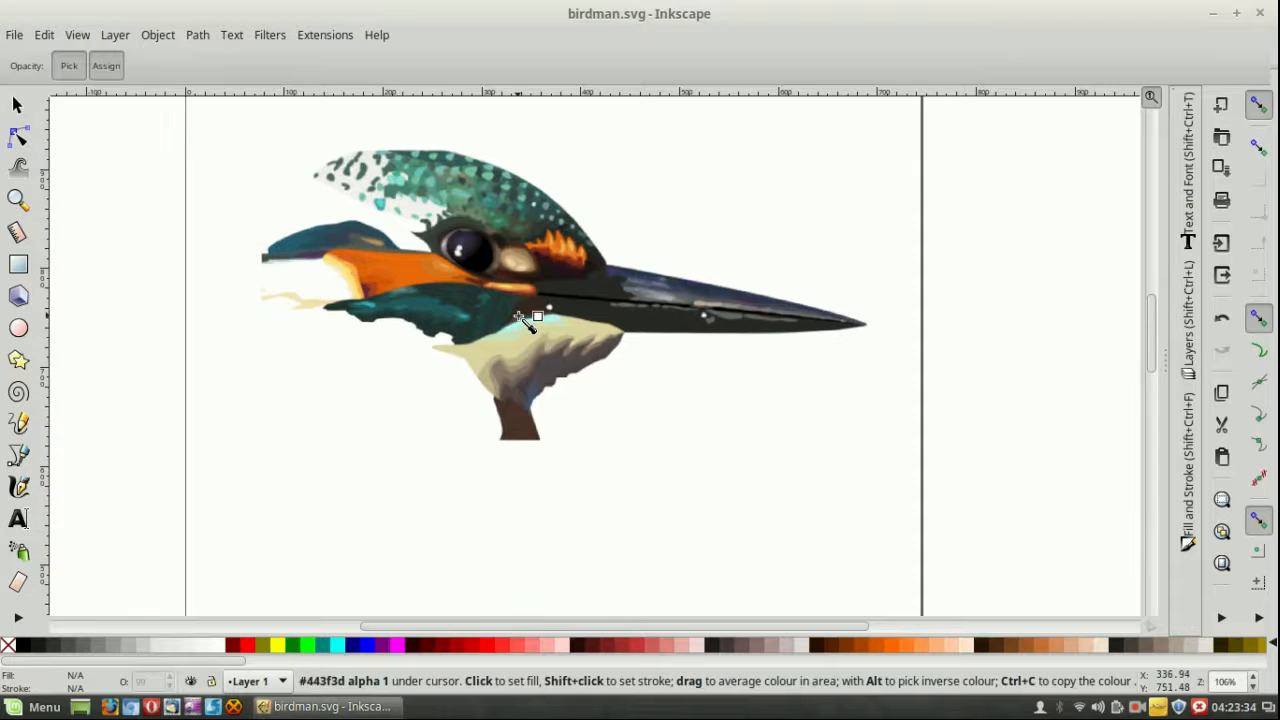
drag(290, 450, 437, 525)
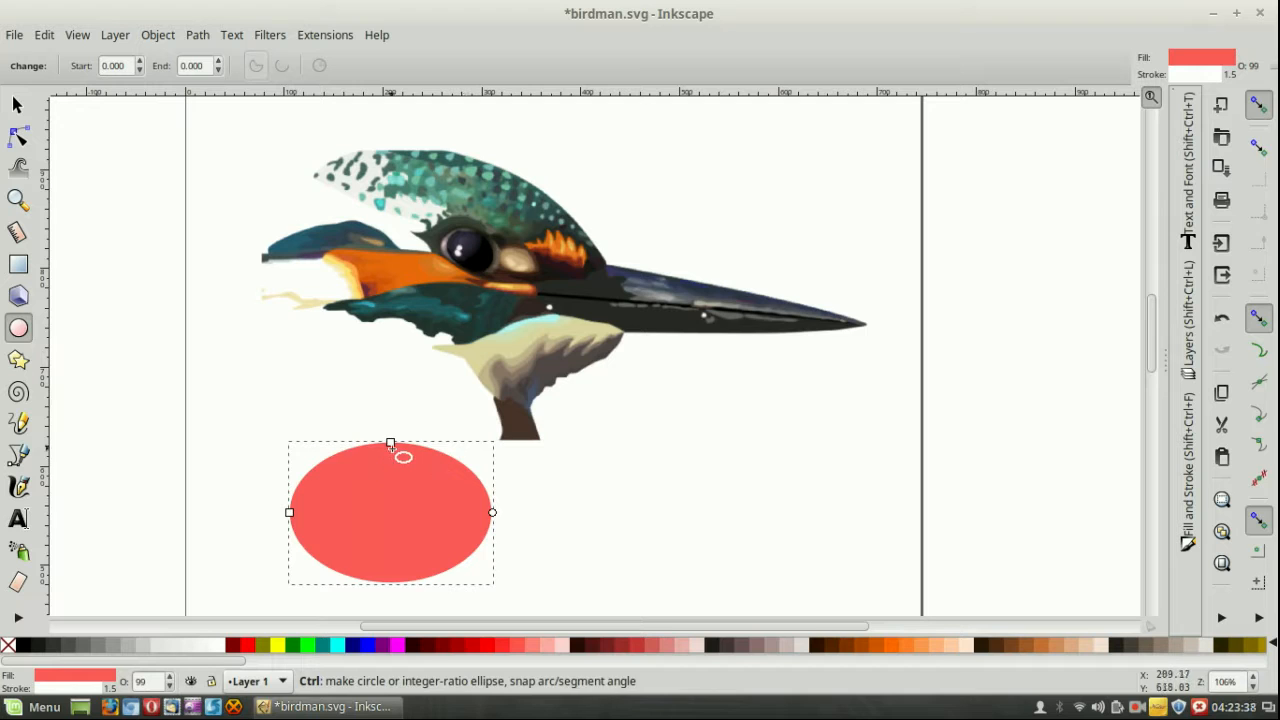
drag(390, 445, 390, 387)
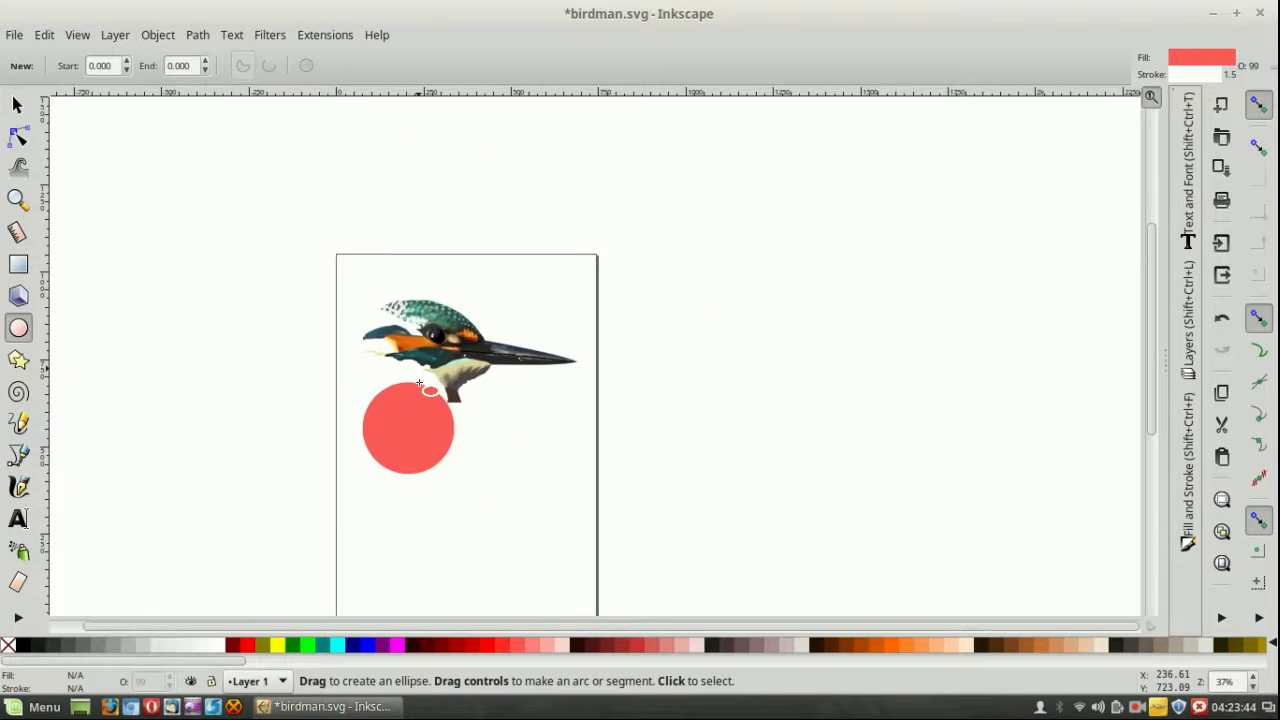
Draw a blue 3D box below the red circle using the 3D Box tool.
click(18, 295)
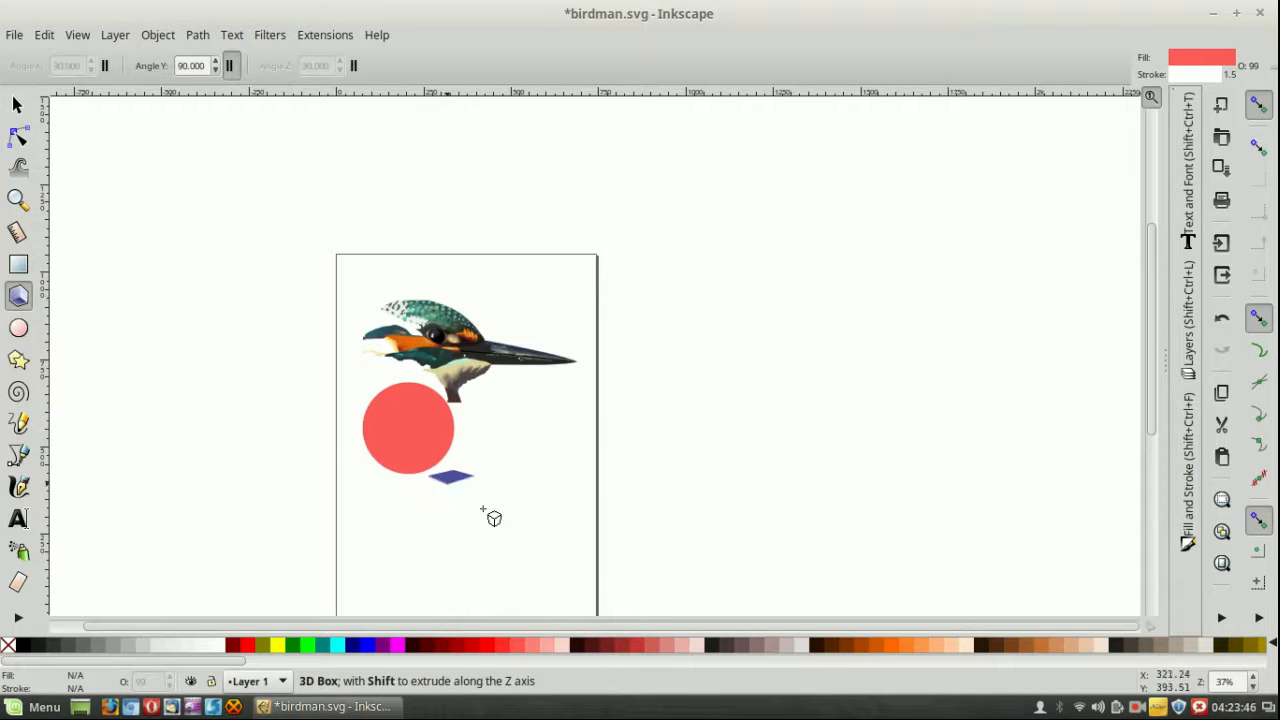
drag(450, 475, 530, 600)
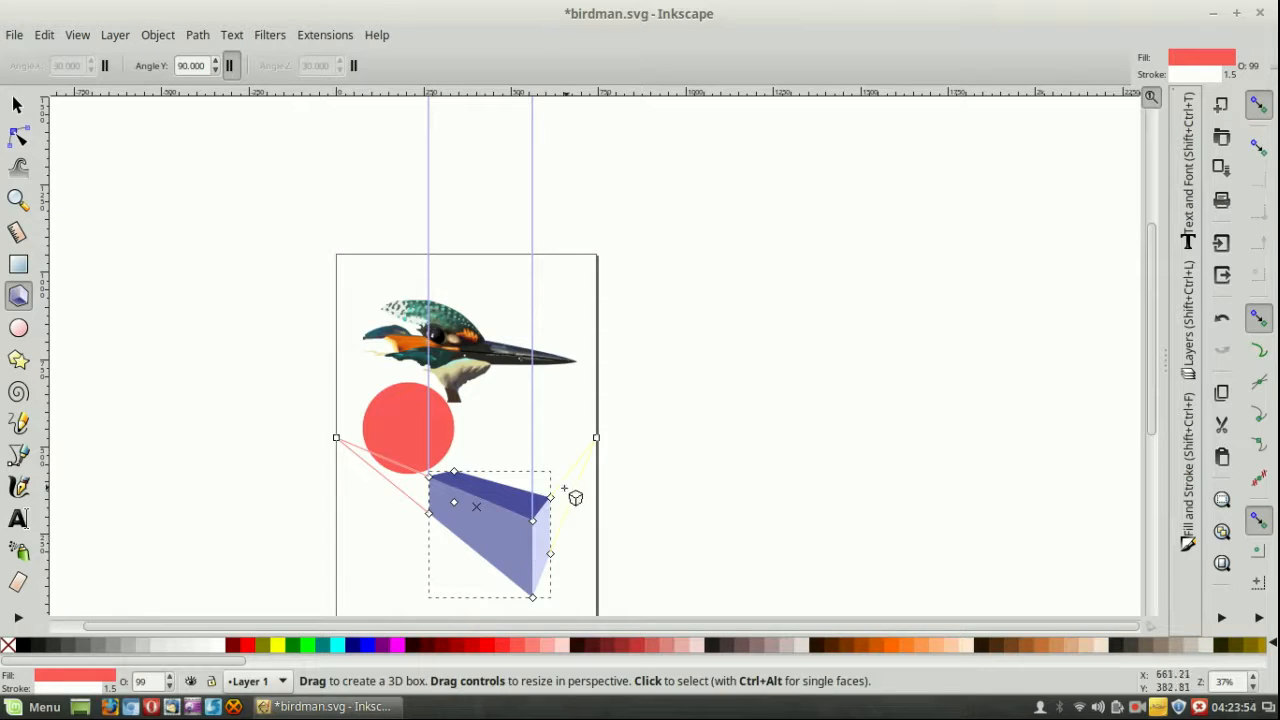
mouse_move(565, 481)
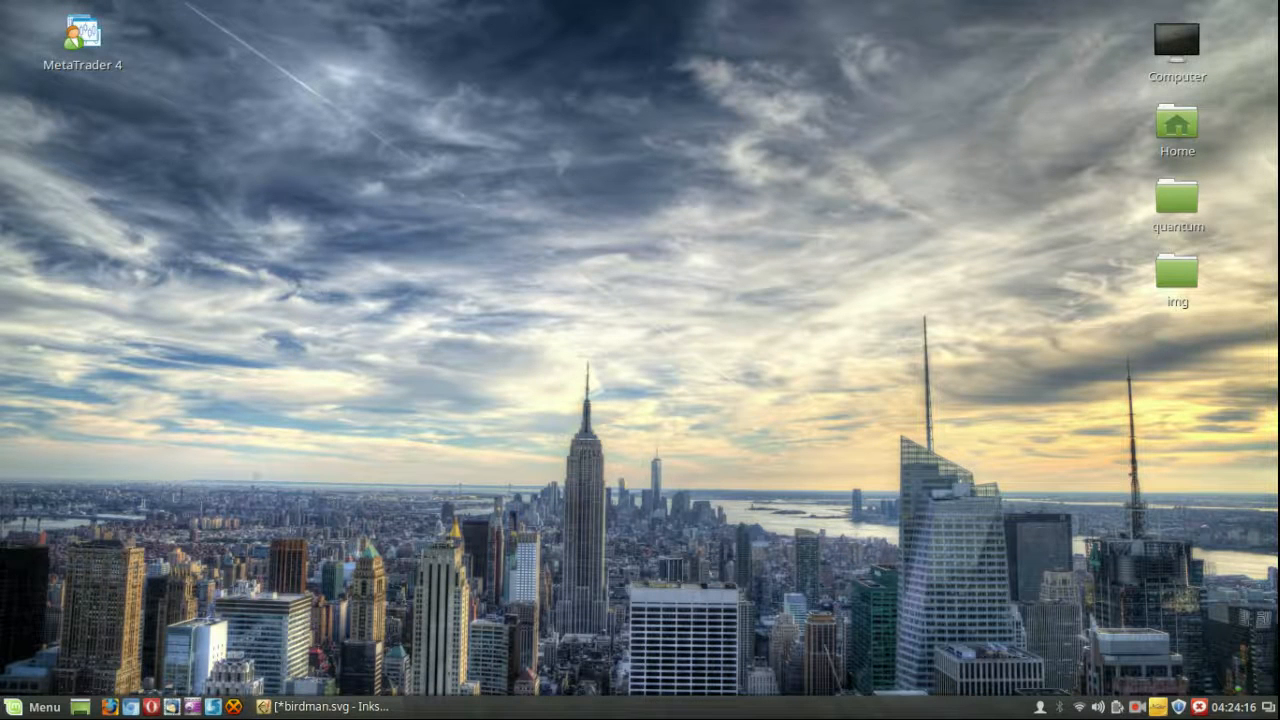
Run 'sudo apt install inkscape' in Terminal and confirm with the password.
click(33, 707)
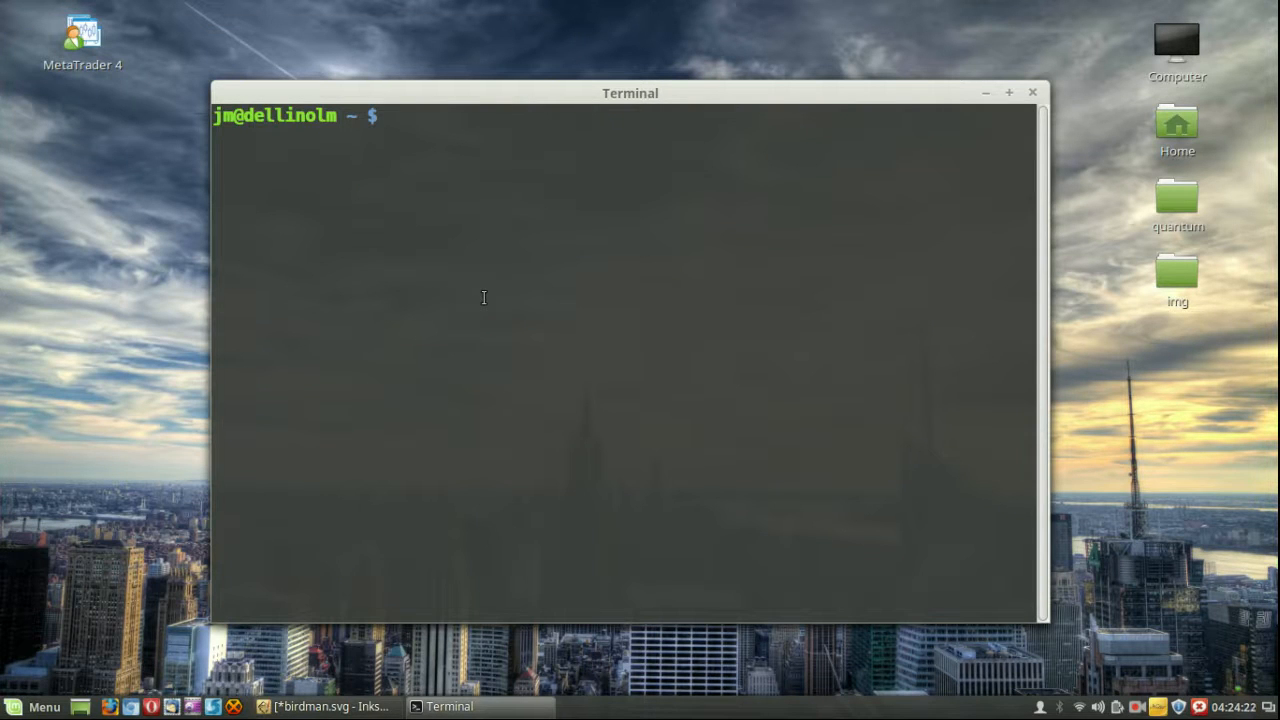
text(sudo apt in)
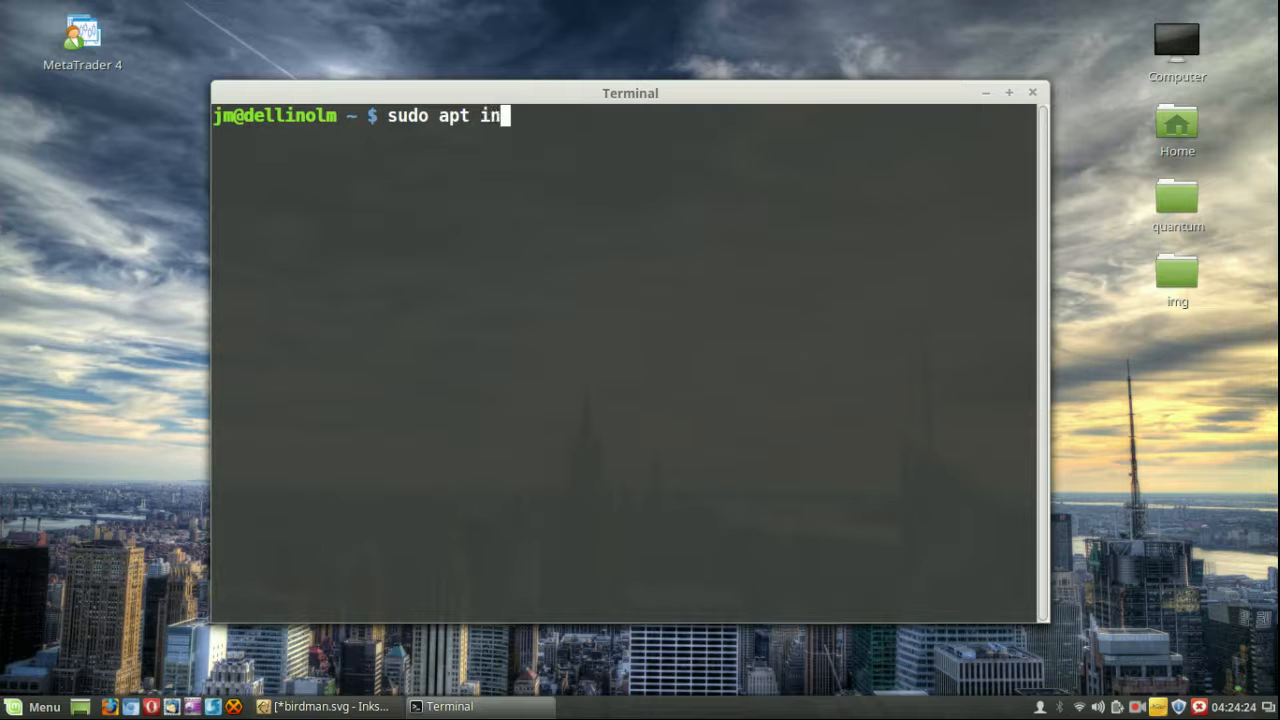
text(stall inksca)
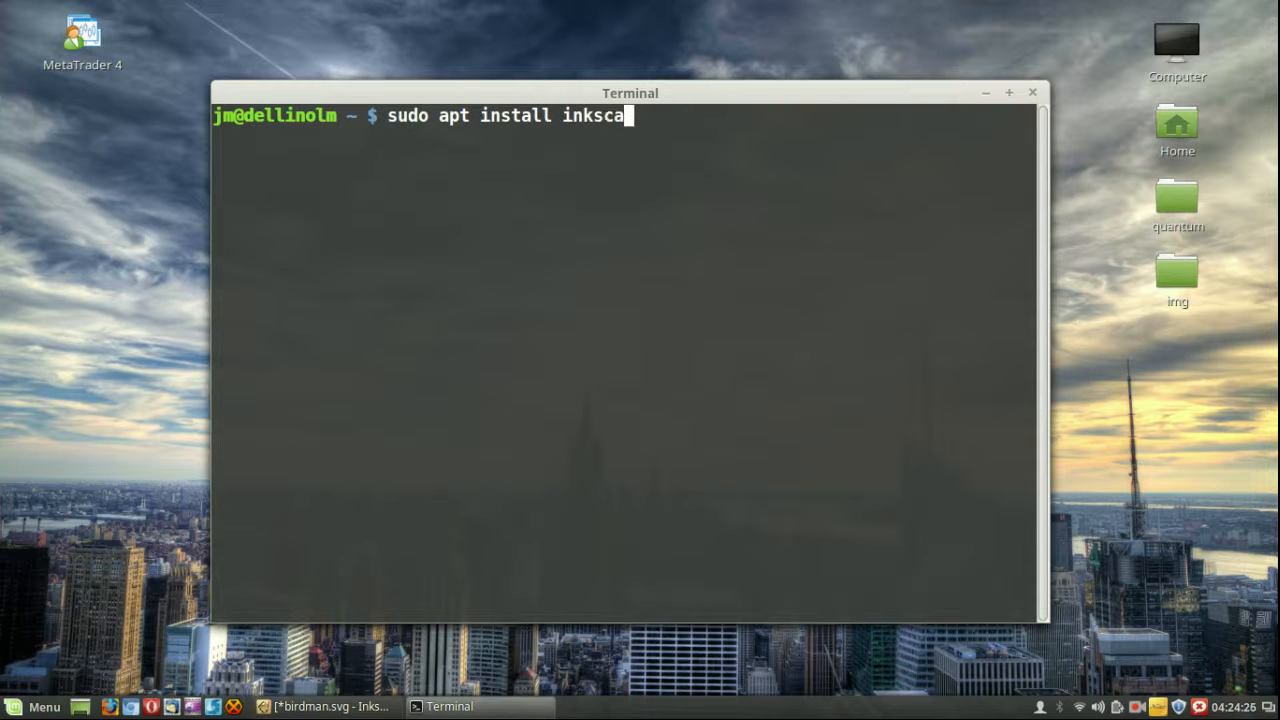
key(Return)
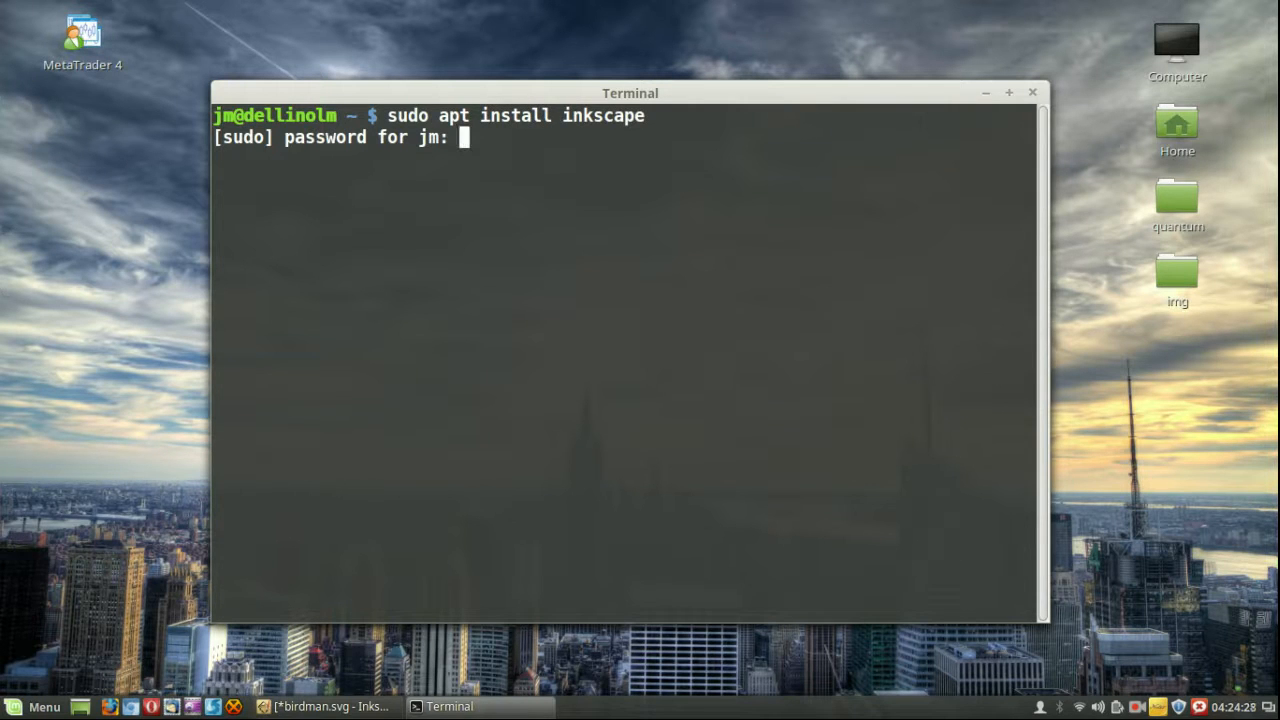
key(Return)
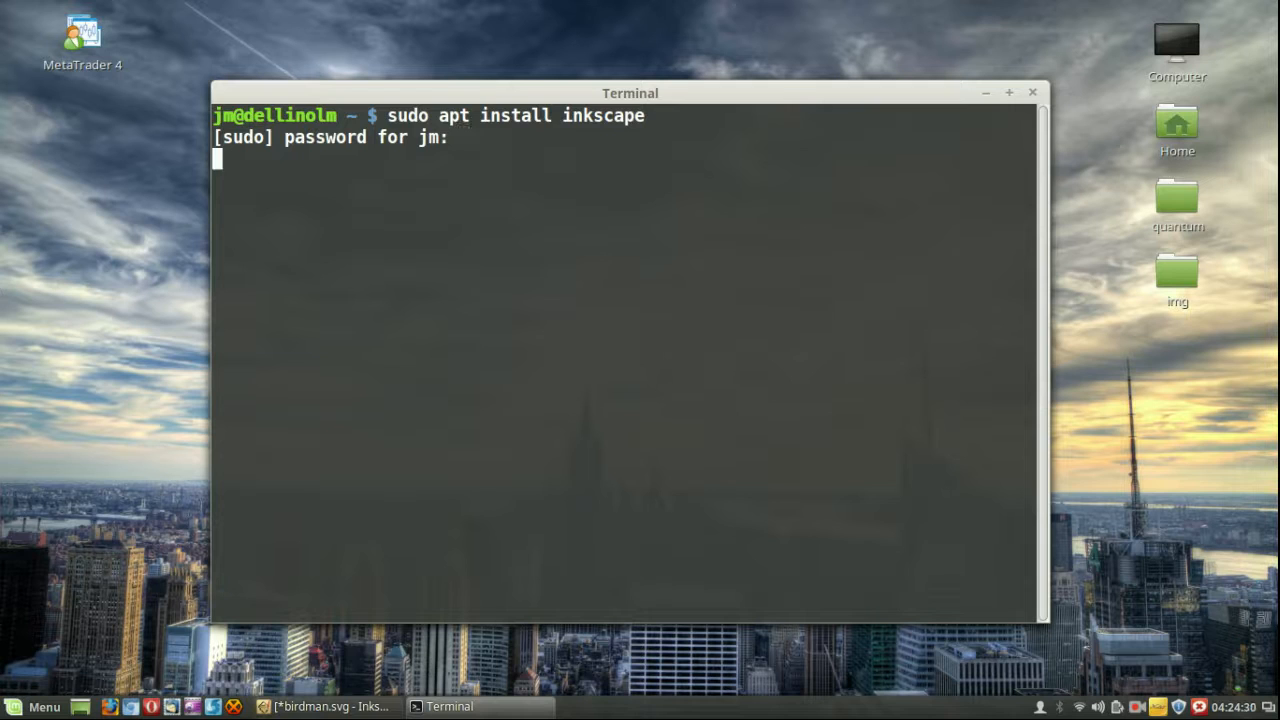
key(Return)
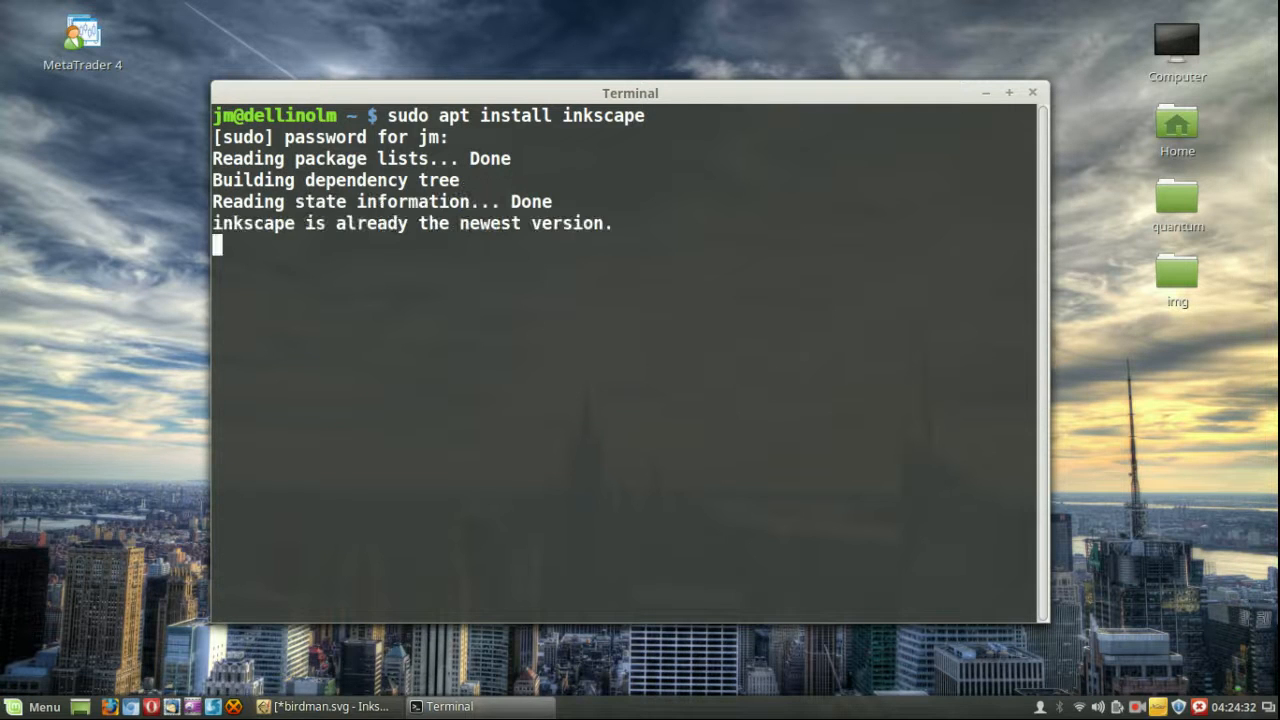